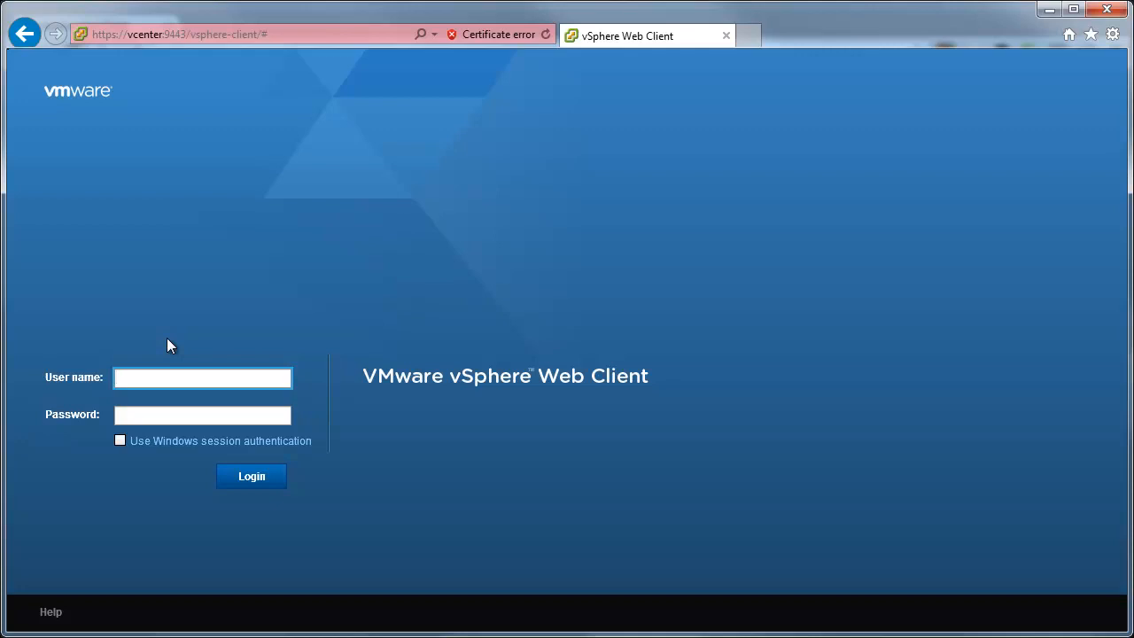
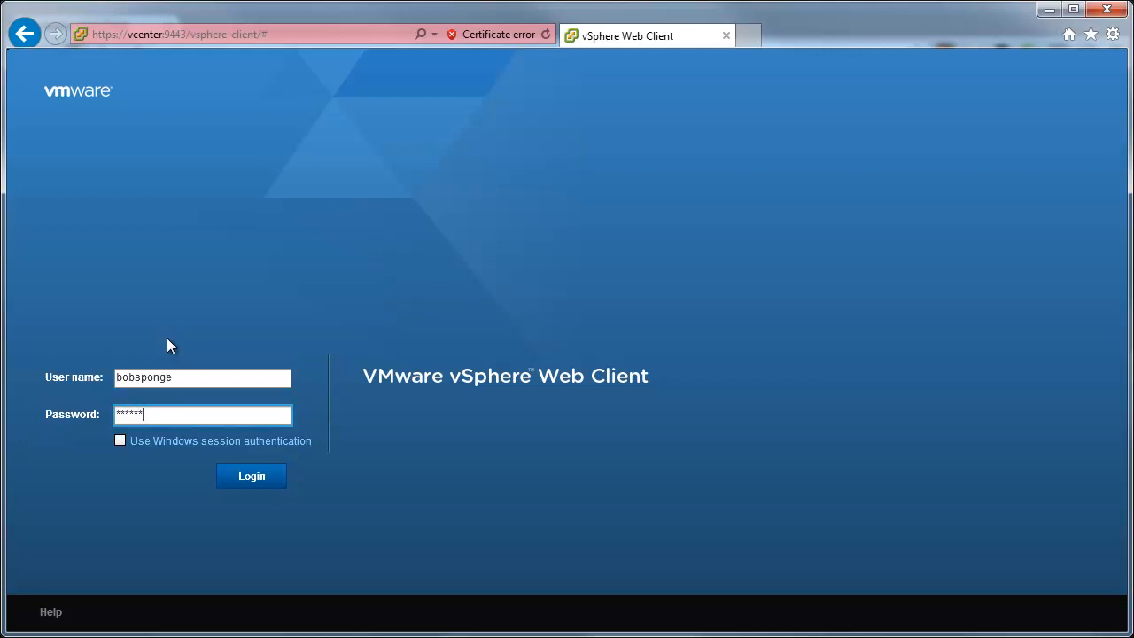
- Attempt login with a bare username and password, get rejected as invalid credentials
left_click(252, 475)
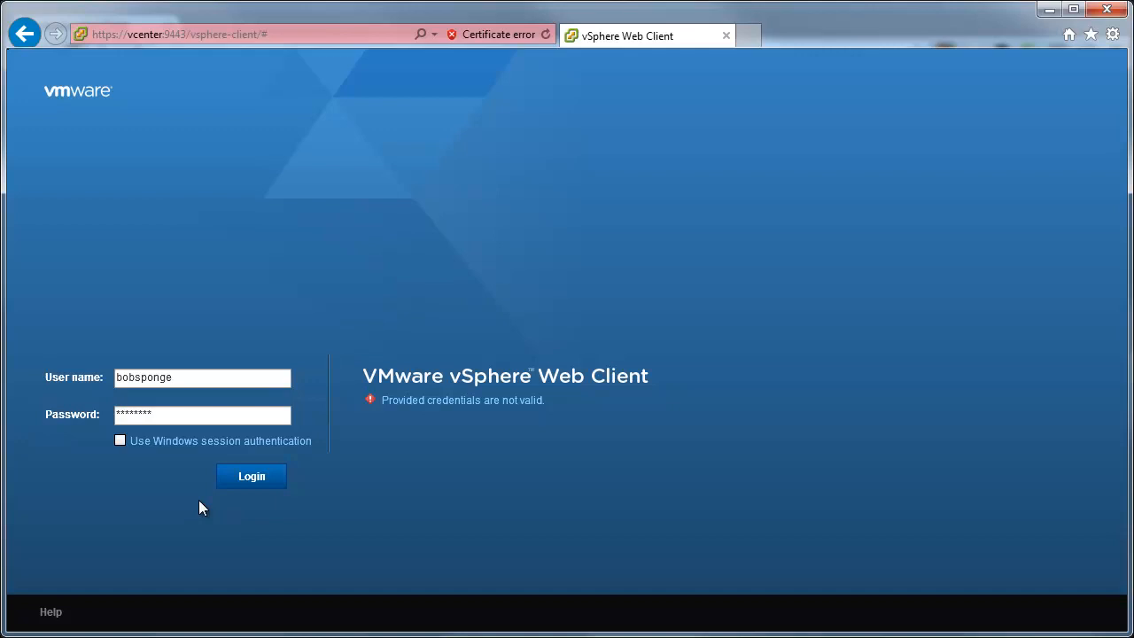
left_click(202, 379)
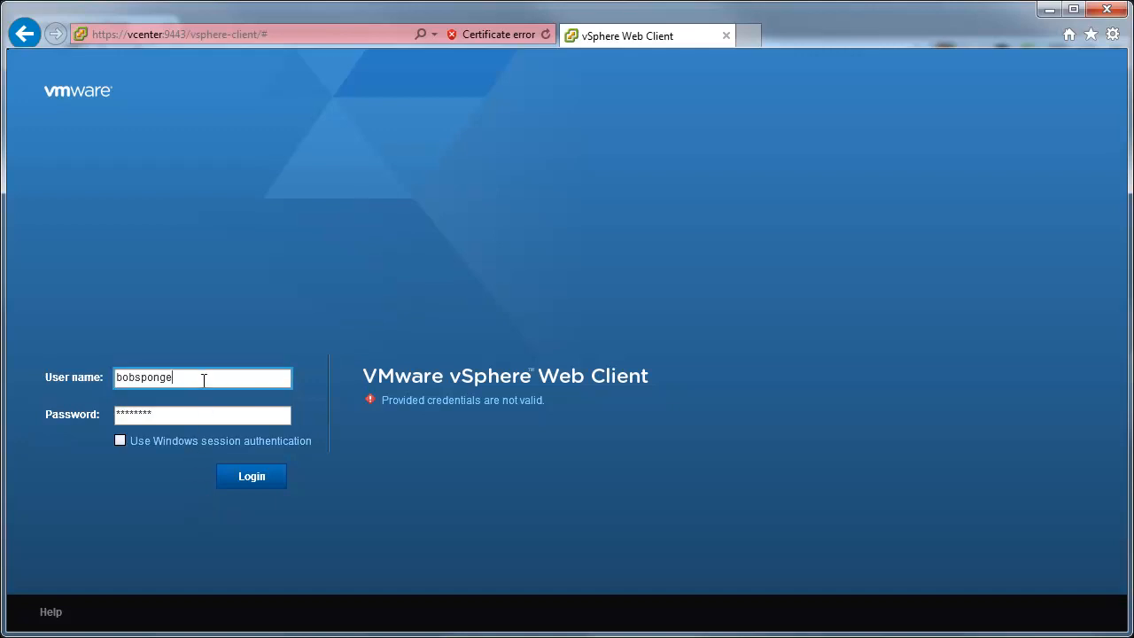
type("@glacier.local")
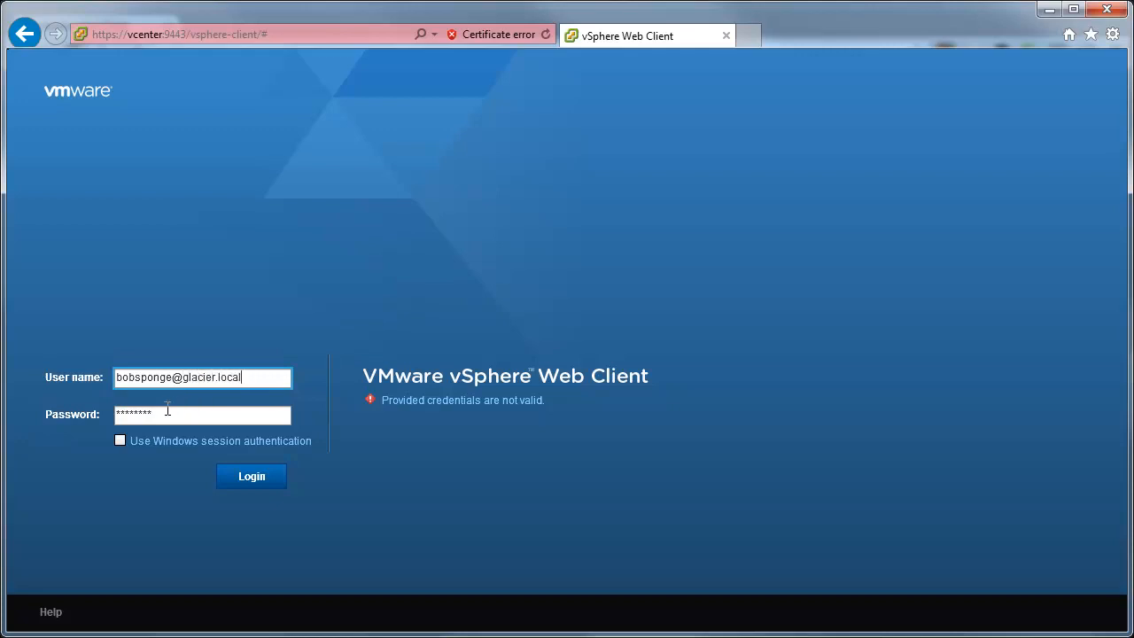
left_click(252, 475)
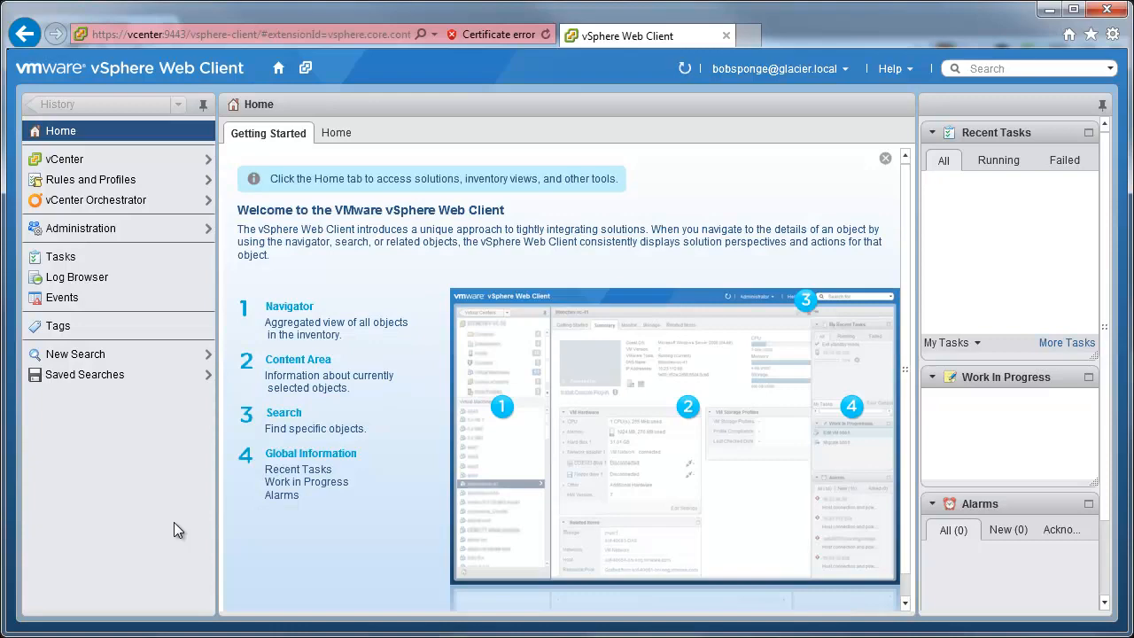
left_click(775, 67)
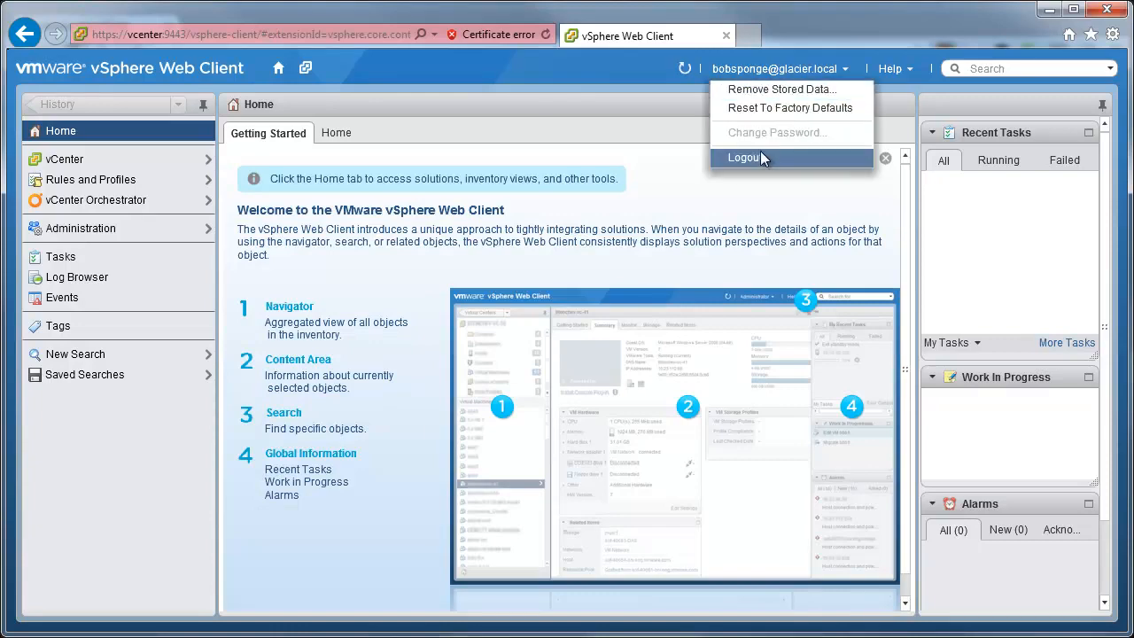
left_click(744, 156)
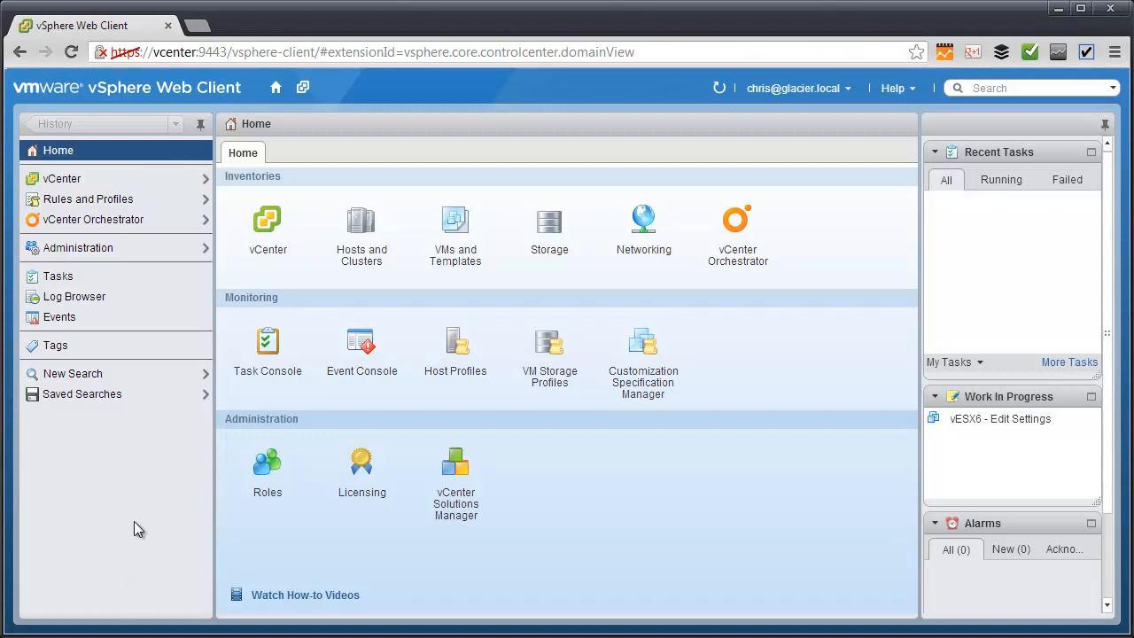
mouse_move(763, 103)
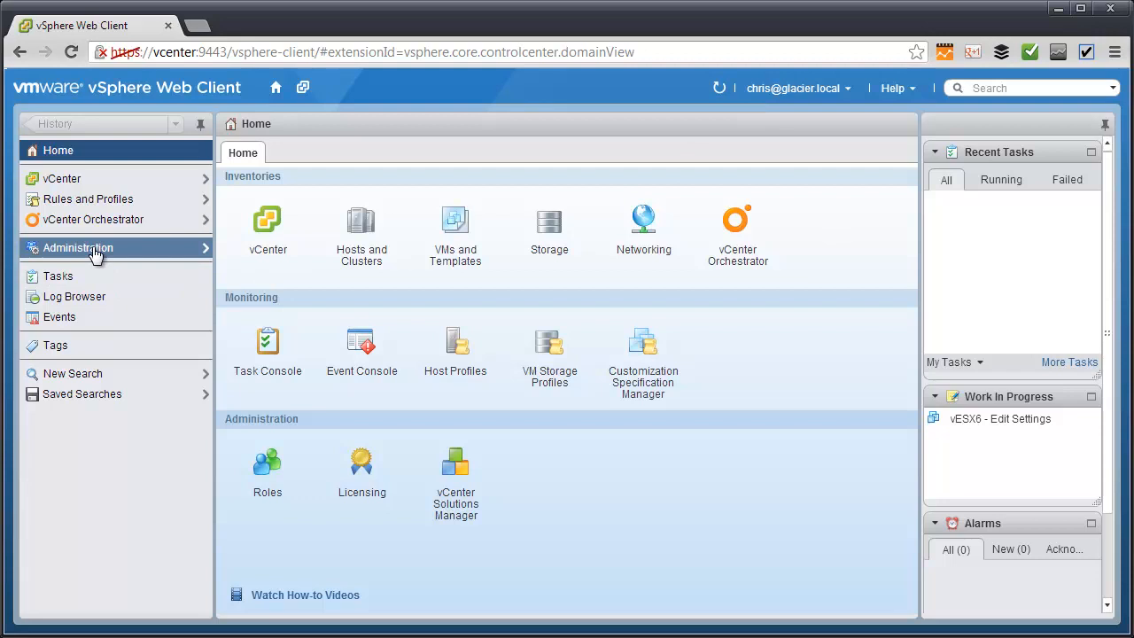
- Go to Administration from the left navigator, landing on Role Manager
left_click(74, 248)
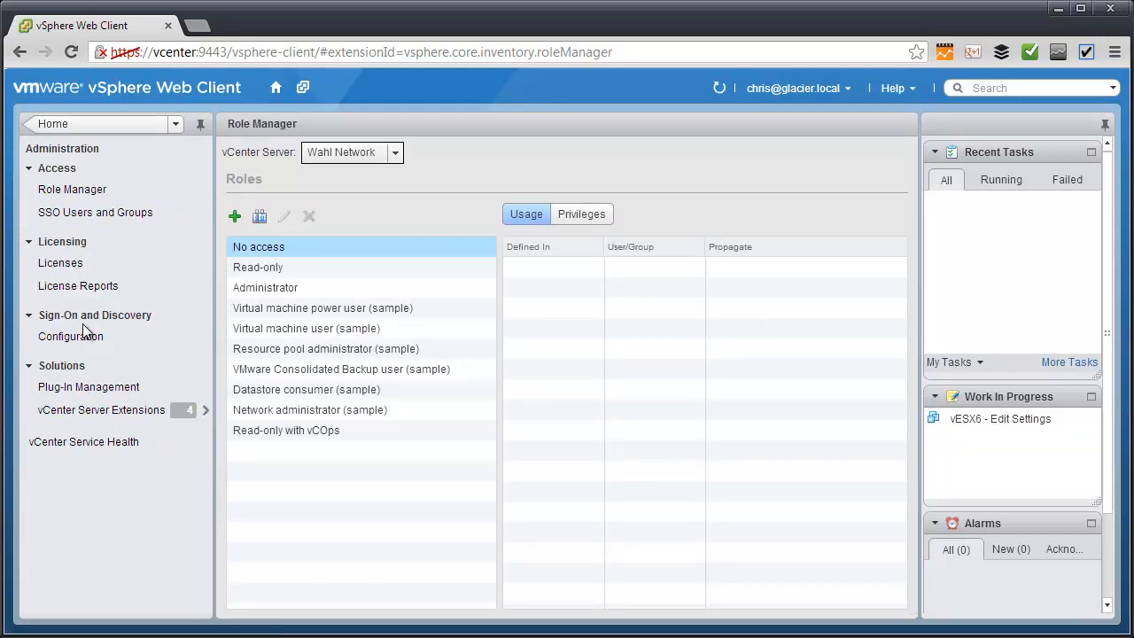
- Show the SSO Configuration, select the glacier.local identity source and review the VCENTER default domain
left_click(71, 336)
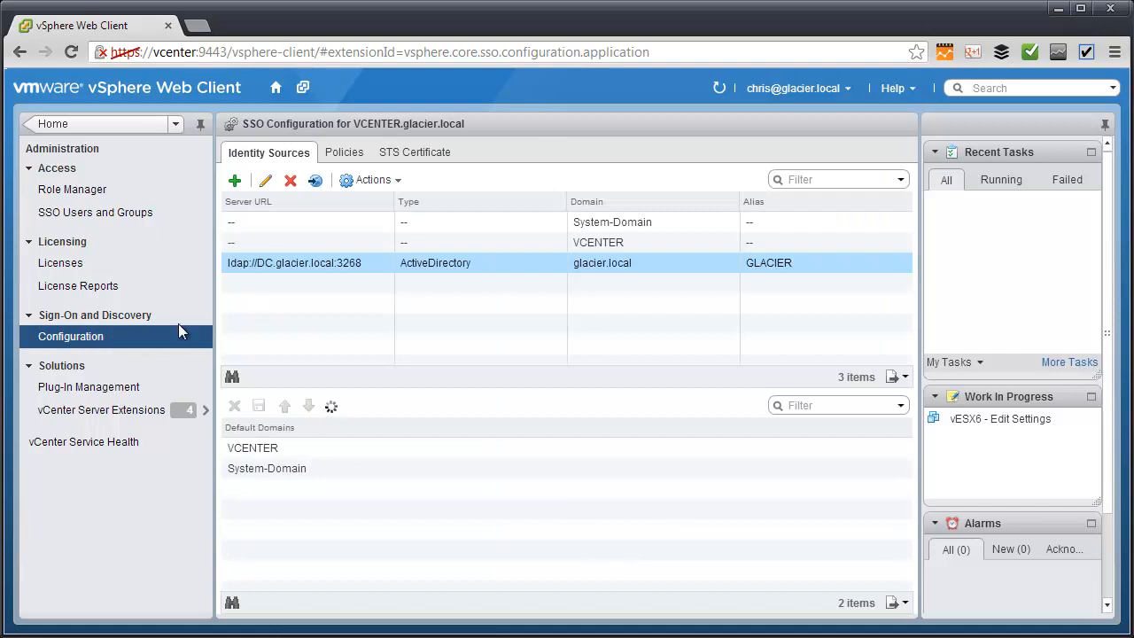
mouse_move(297, 312)
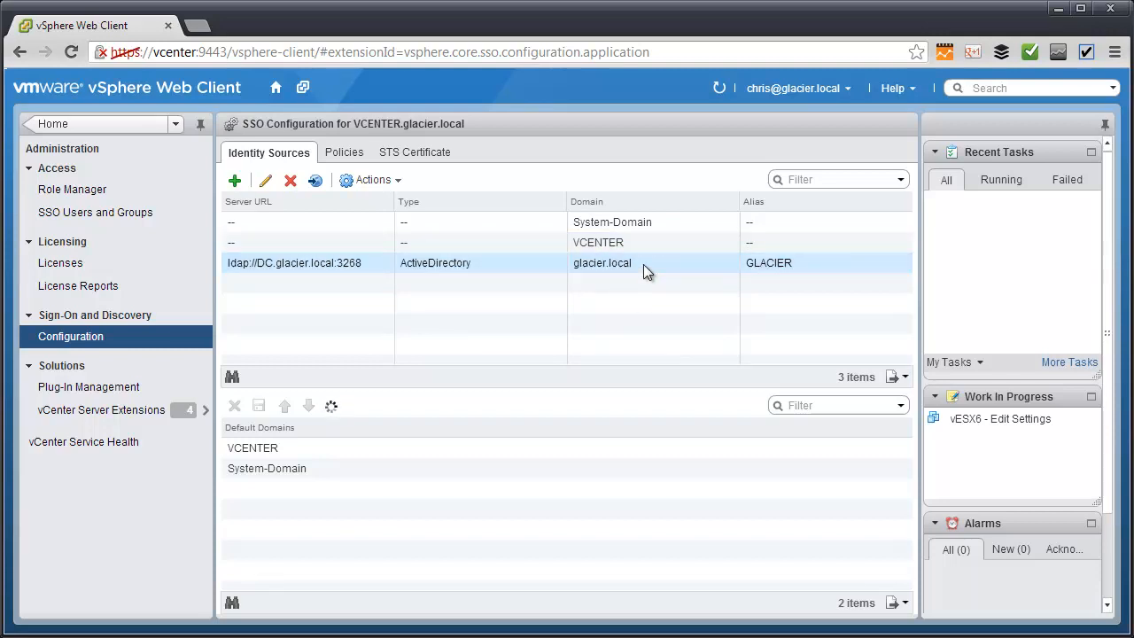
left_click(252, 447)
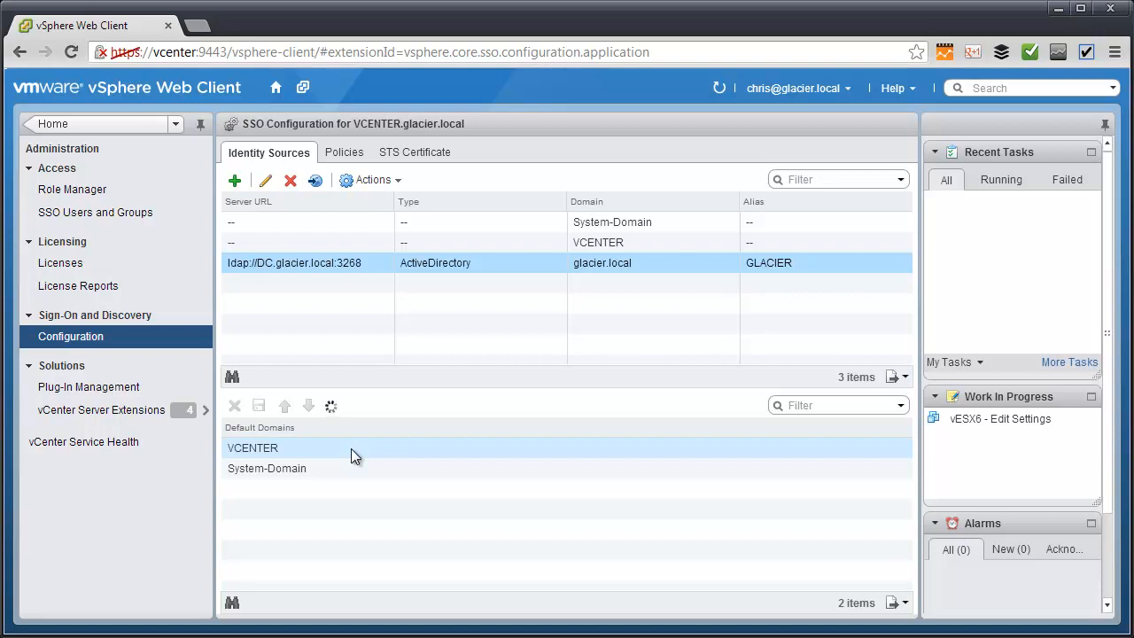
left_click(266, 468)
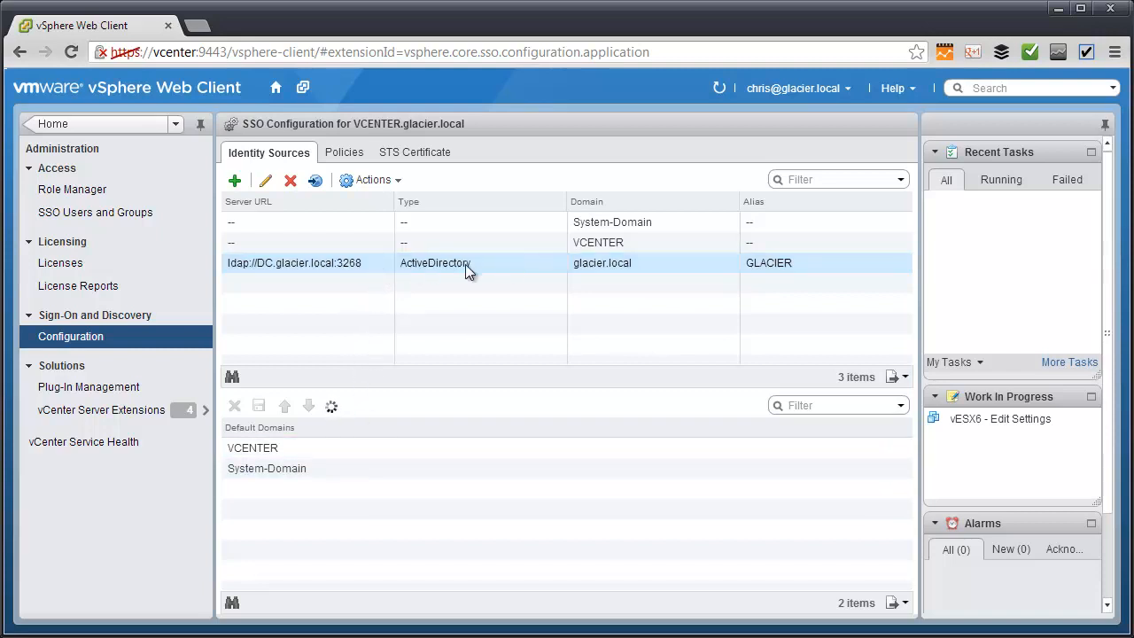
mouse_move(315, 180)
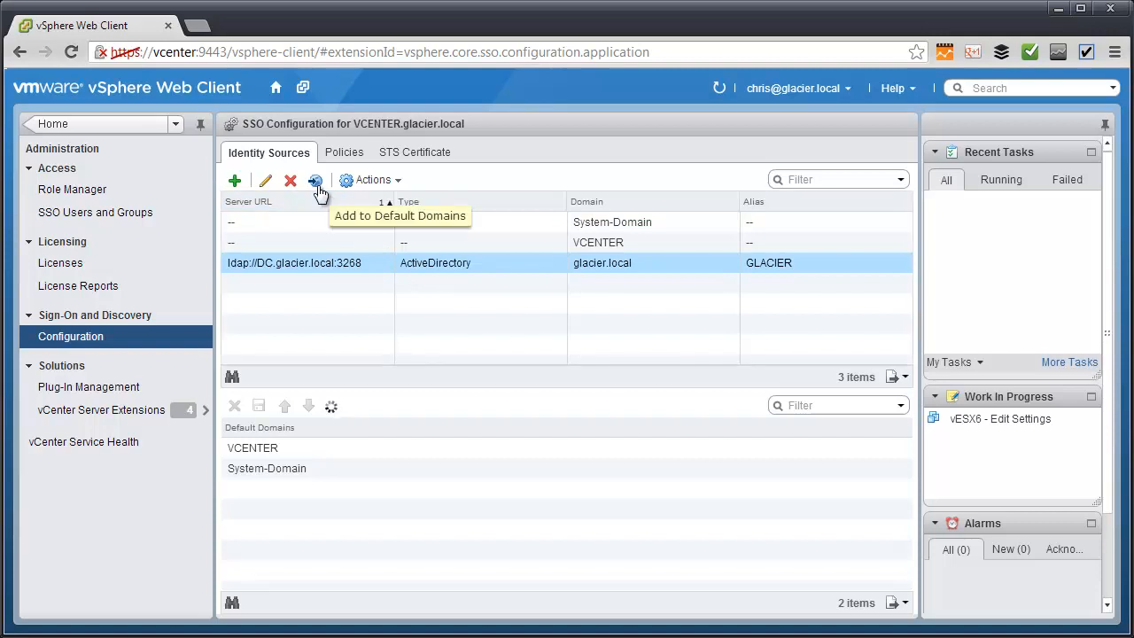
- Add glacier.local to Default Domains and acknowledge the multiple-domains warning
left_click(316, 181)
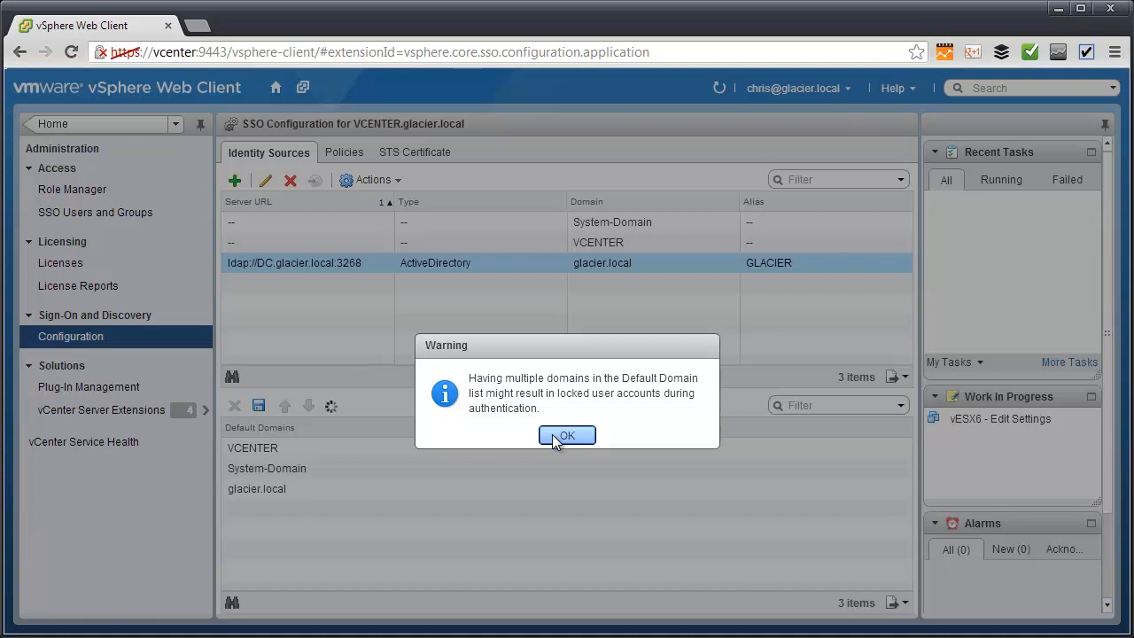
left_click(567, 436)
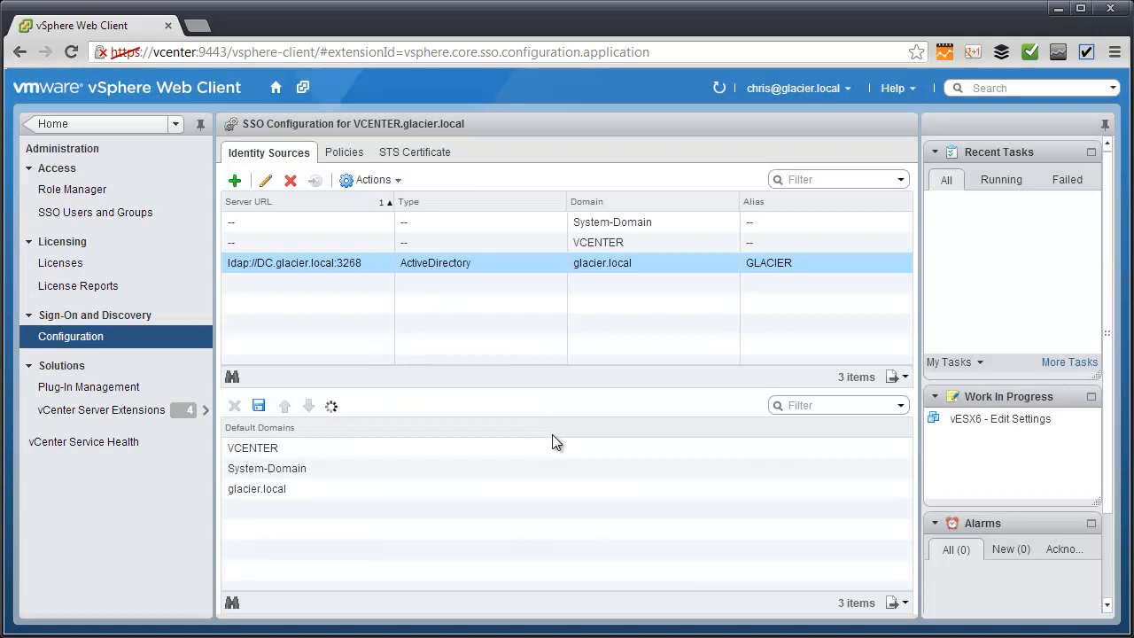
- Move glacier.local up twice to the top of the default domains, above VCENTER
left_click(255, 489)
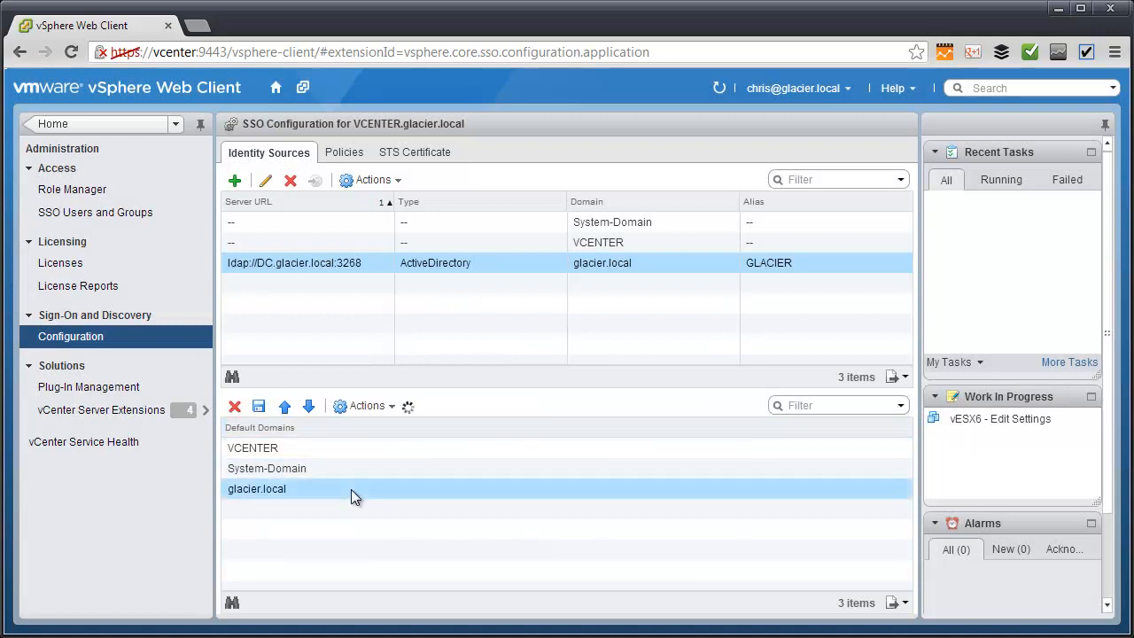
left_click(283, 405)
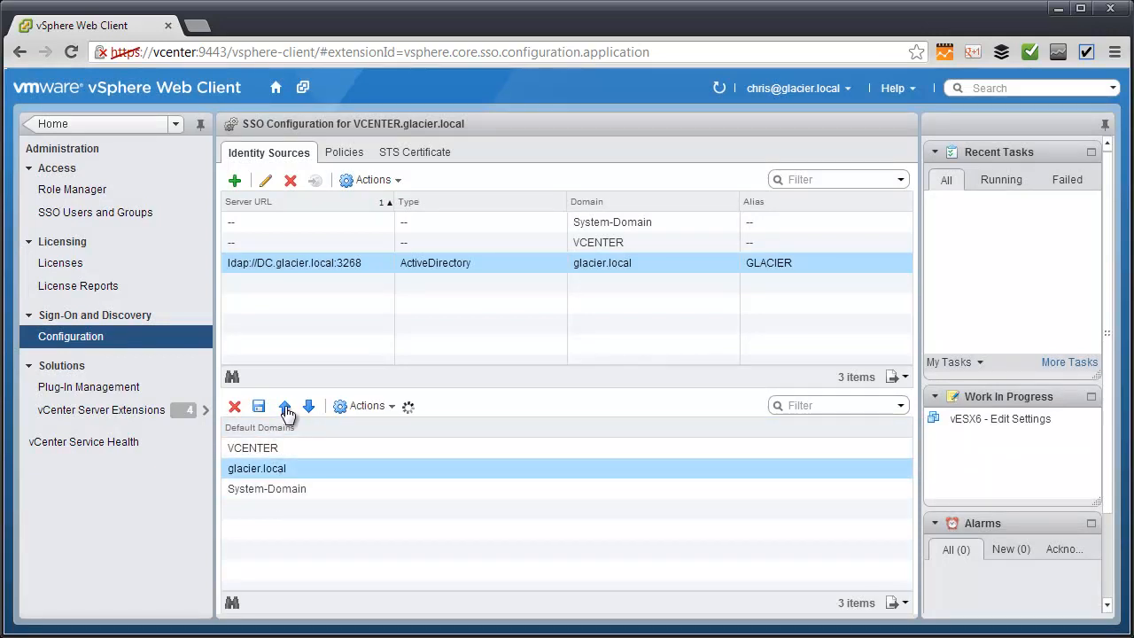
left_click(283, 406)
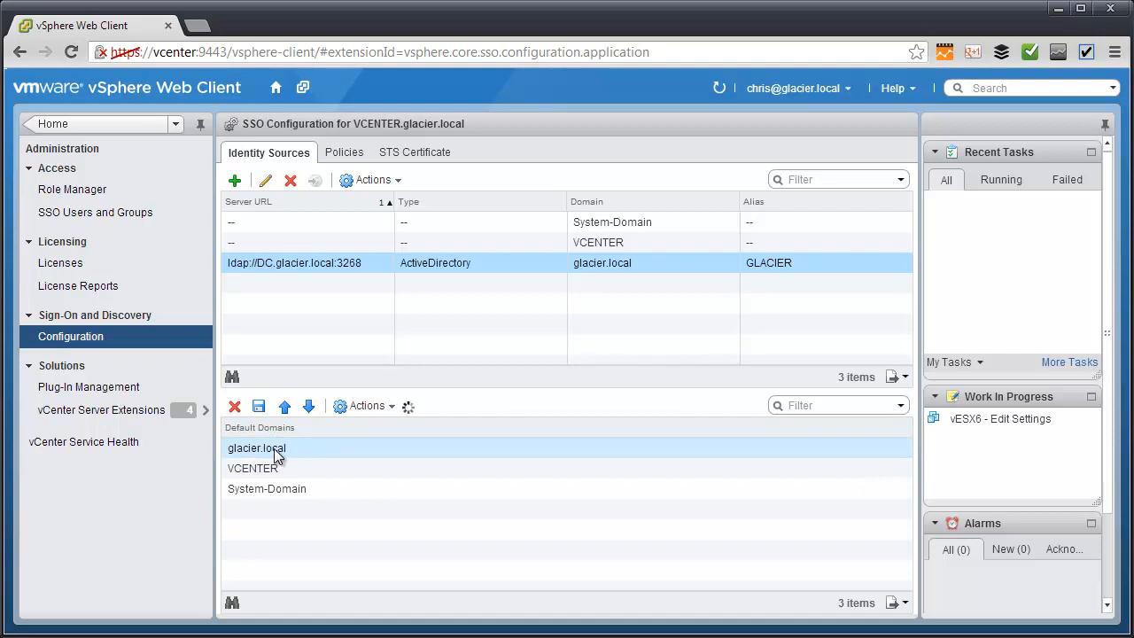
mouse_move(302, 453)
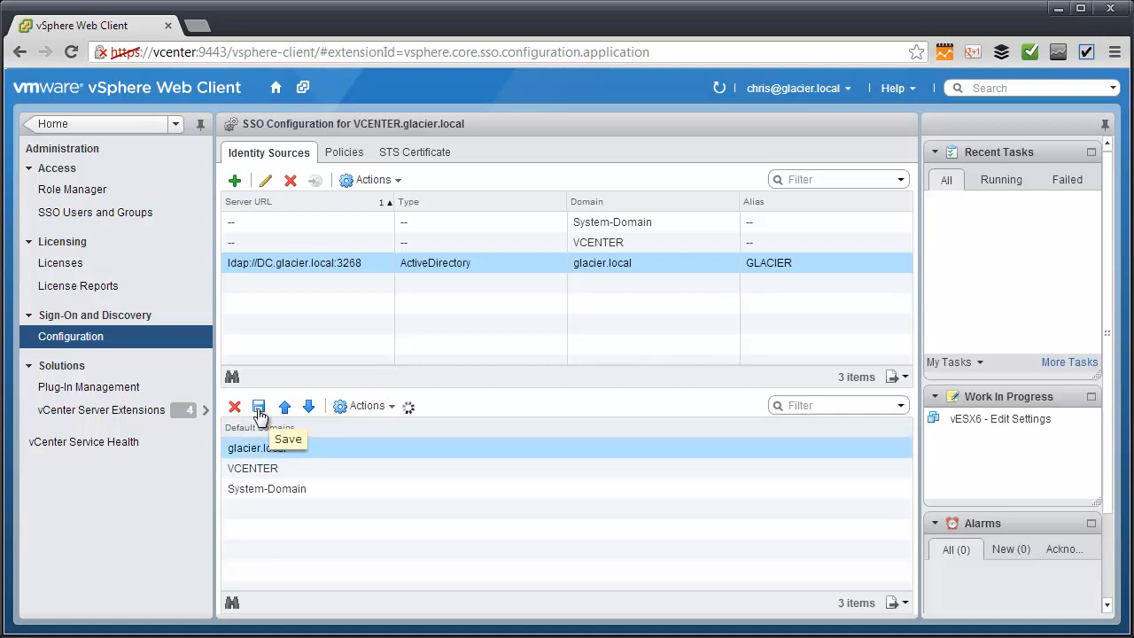
mouse_move(412, 415)
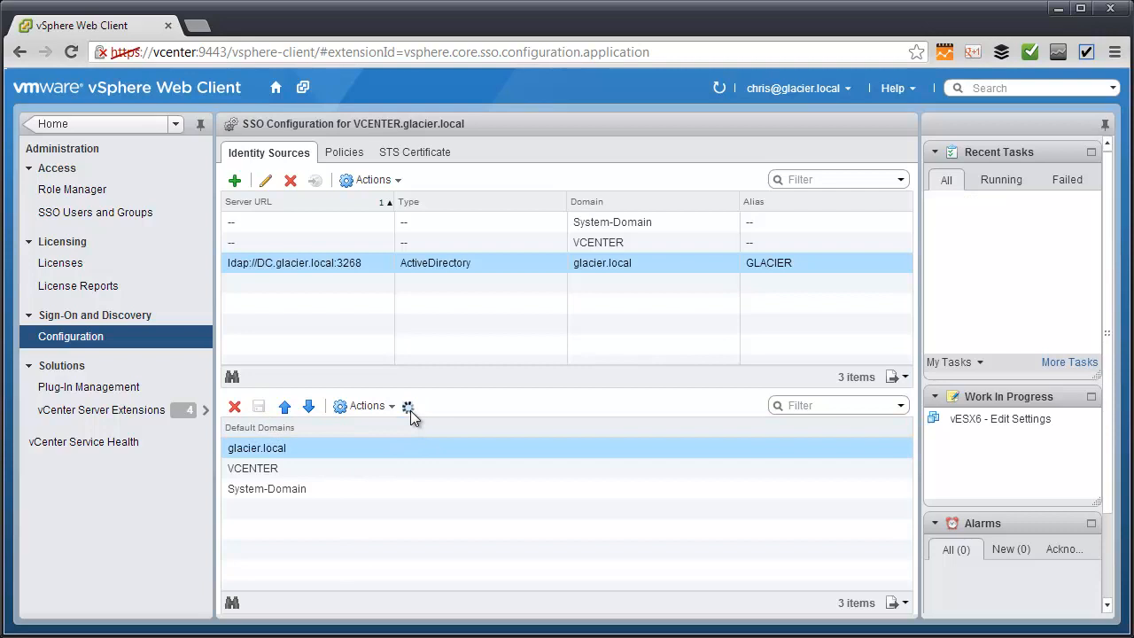
mouse_move(417, 421)
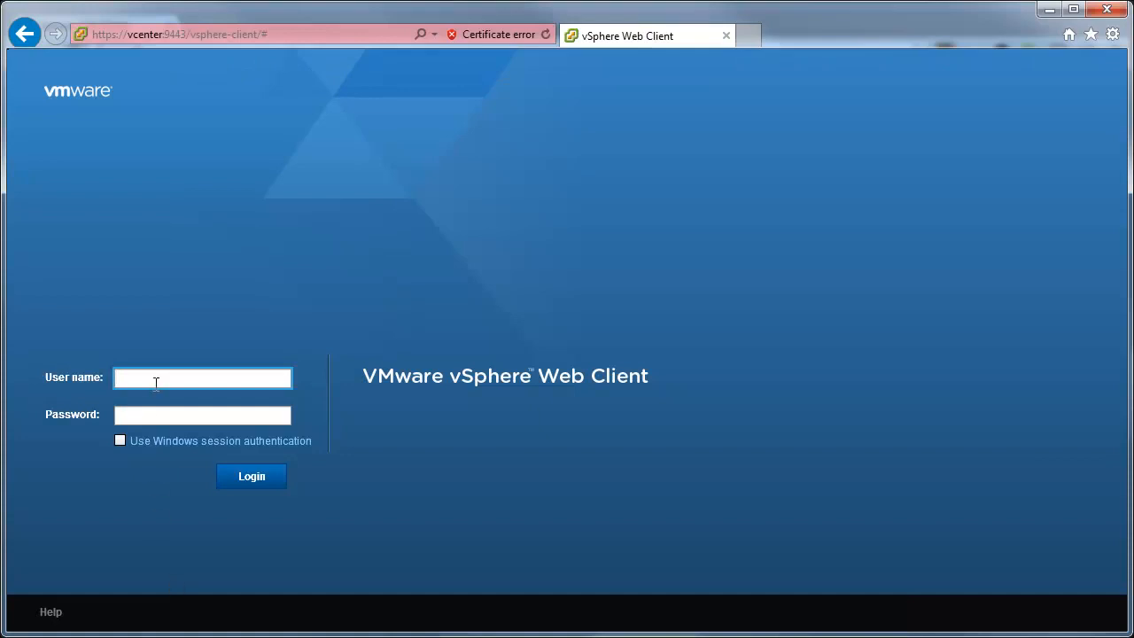
- Log in as bobsponge with the password and no domain suffix
type("bobsponge")
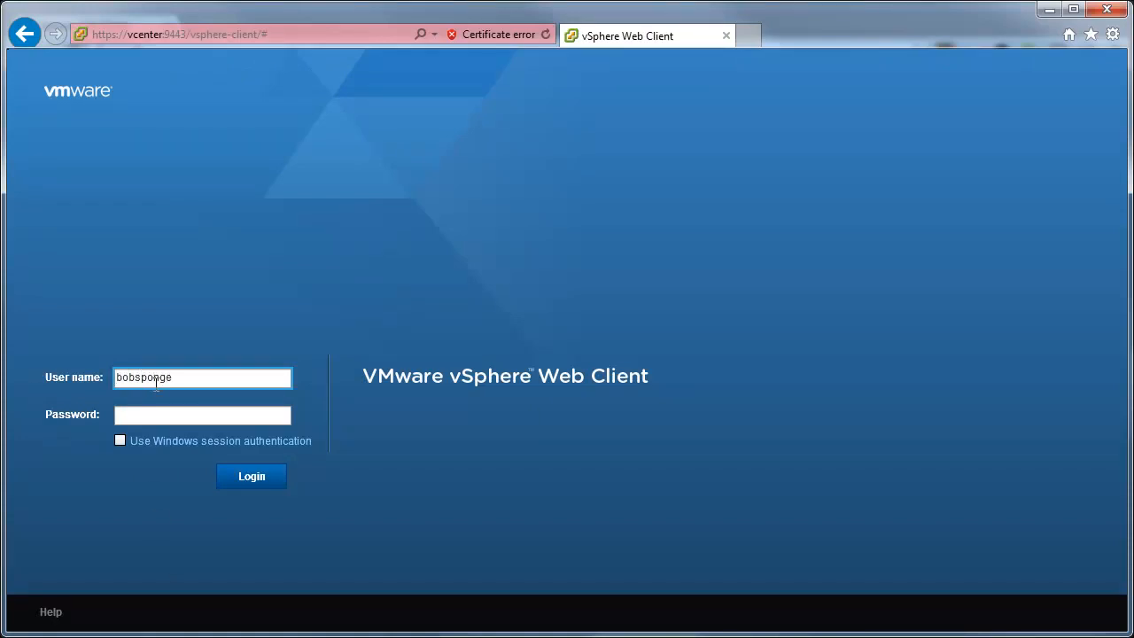
type("********")
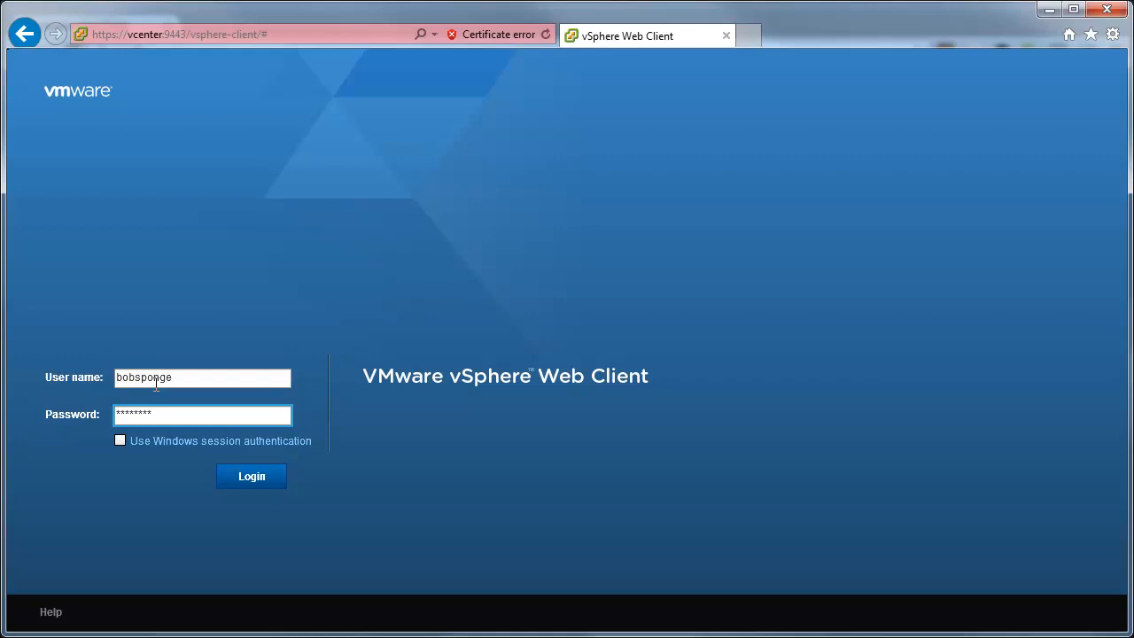
left_click(251, 475)
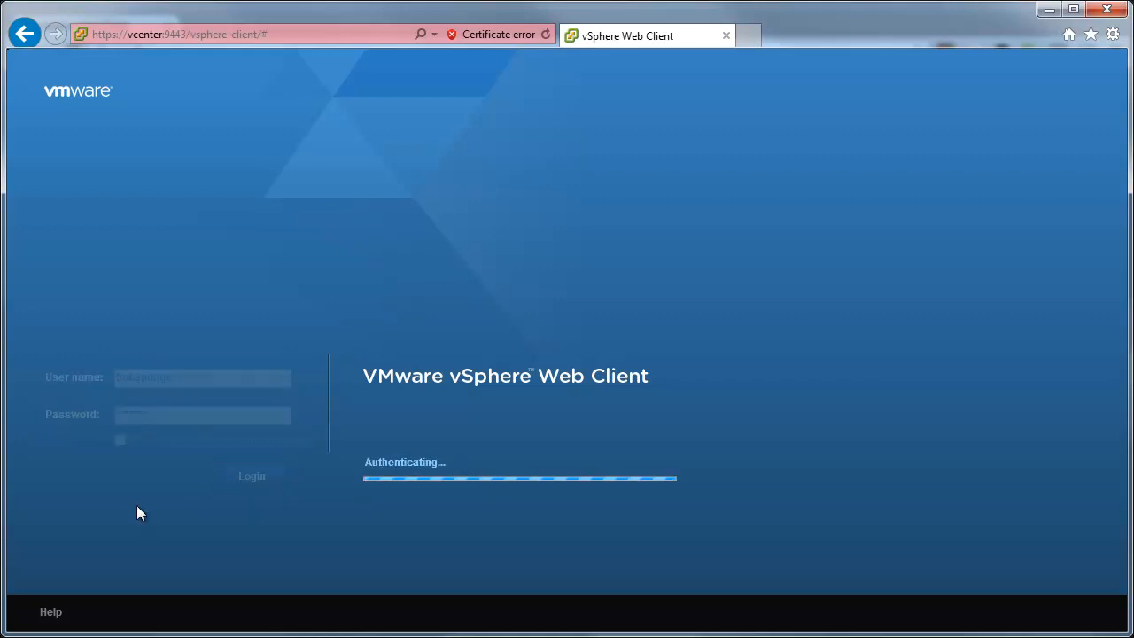